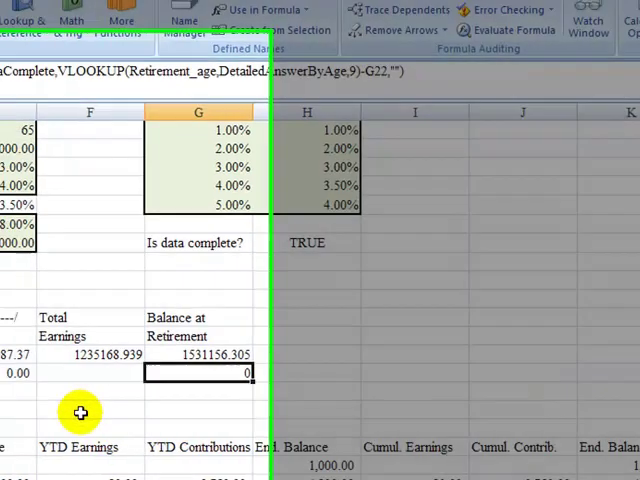
Bold the title and the Prepared by, Prepared on and Purpose labels in A1:A4
scroll("left", 3)
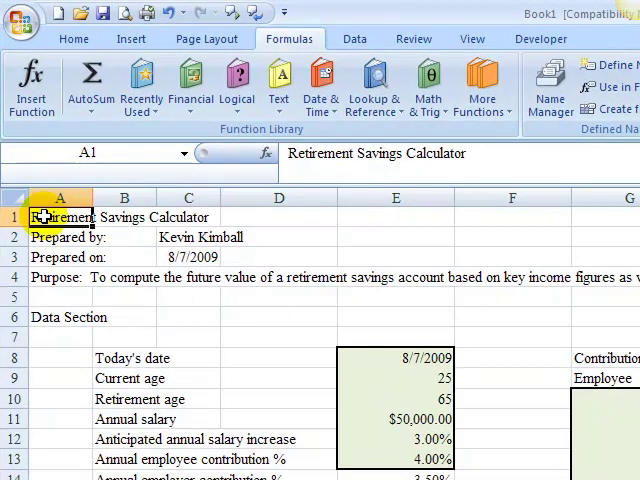
left_click(56, 236)
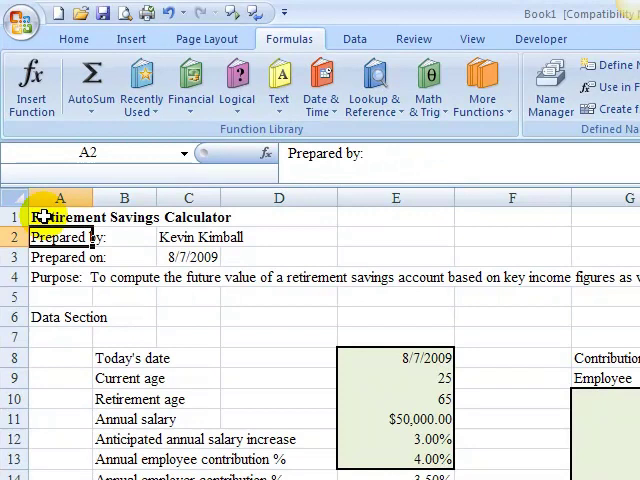
left_click(58, 256)
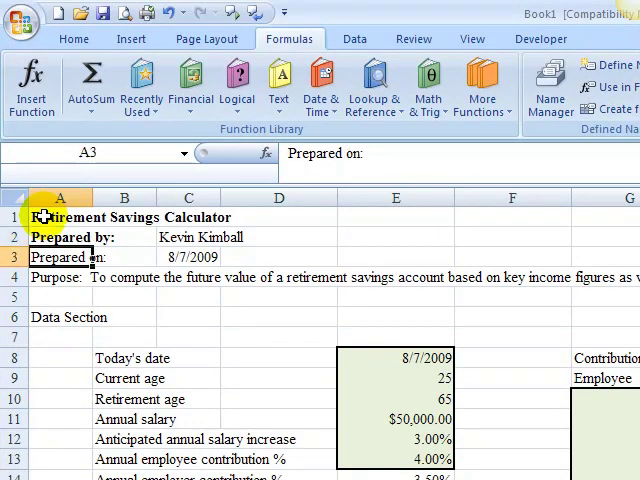
left_click(60, 256)
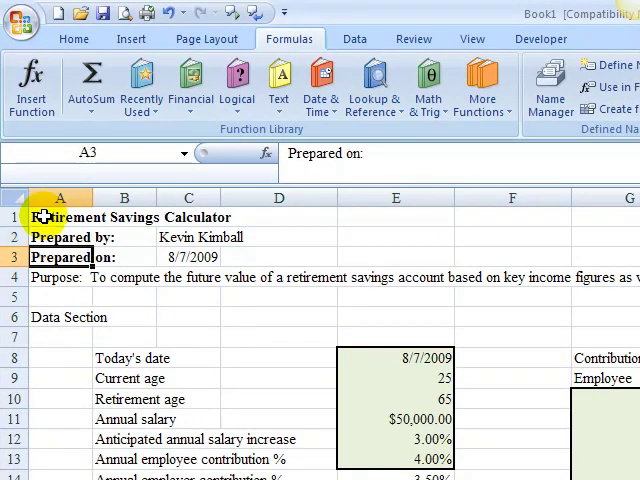
left_click(58, 276)
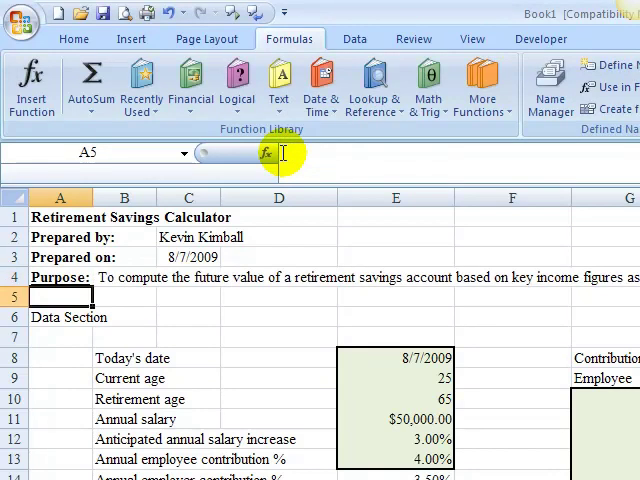
mouse_move(266, 152)
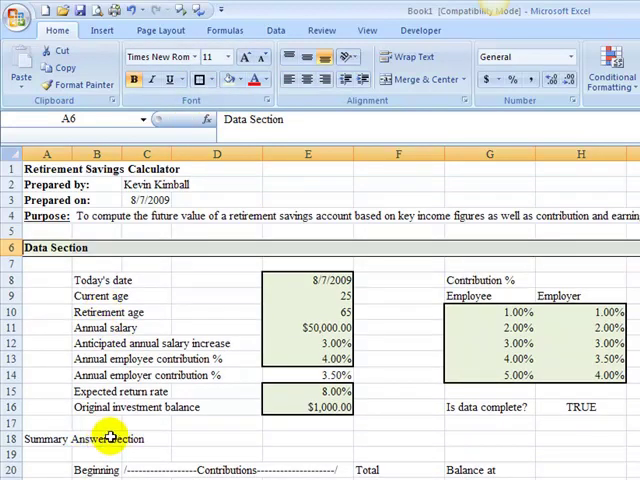
Centre Employee and Employer headings and merge-centre Contribution % across G8:H8
left_click(308, 296)
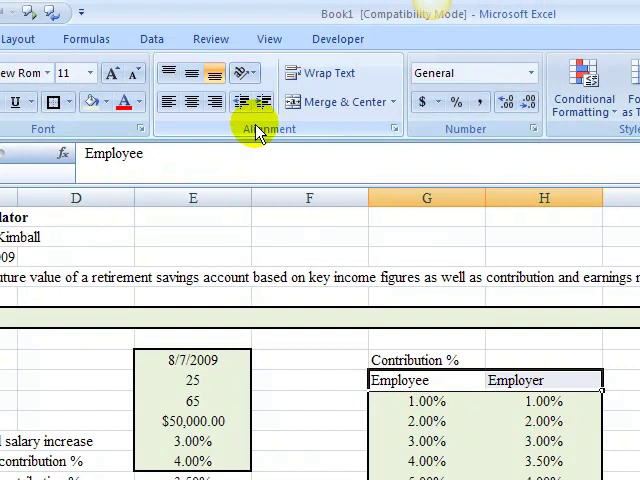
left_click(424, 360)
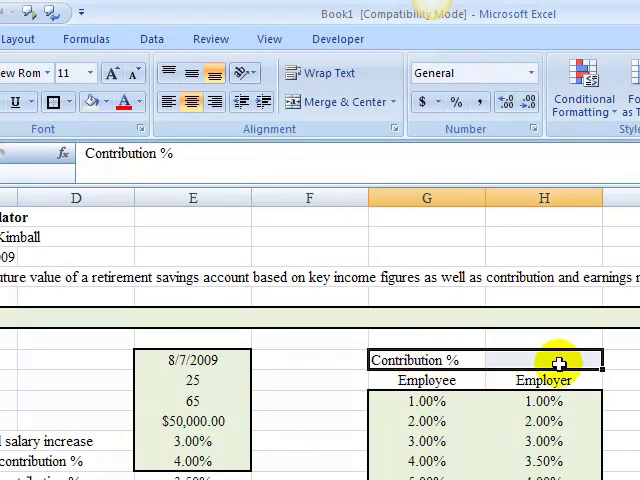
left_click(334, 100)
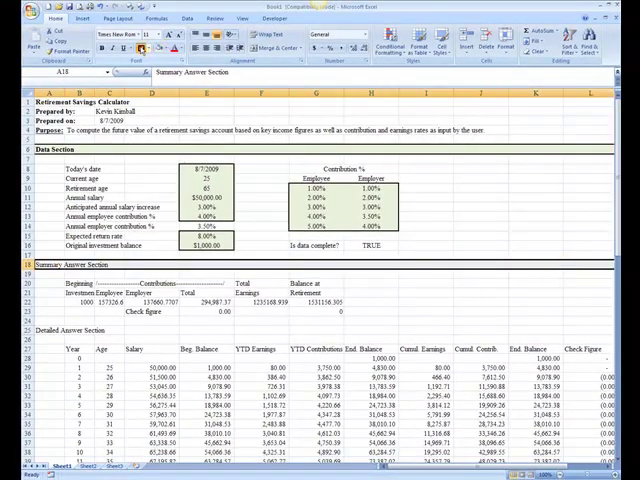
Shade row 18 and bold the summary table headings B20:I21 with borders and currency amounts
left_click(212, 48)
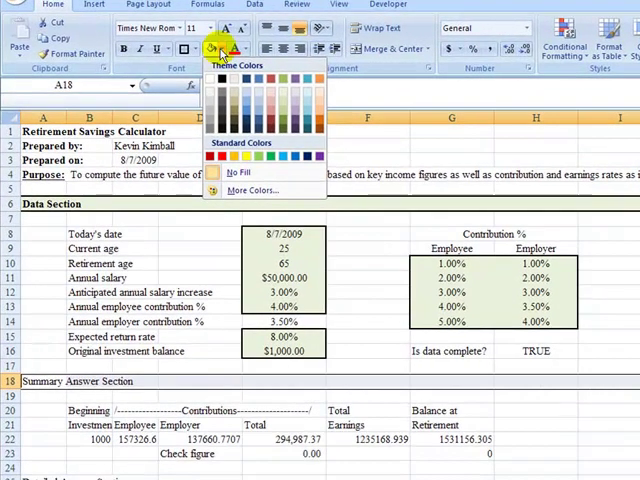
mouse_move(258, 96)
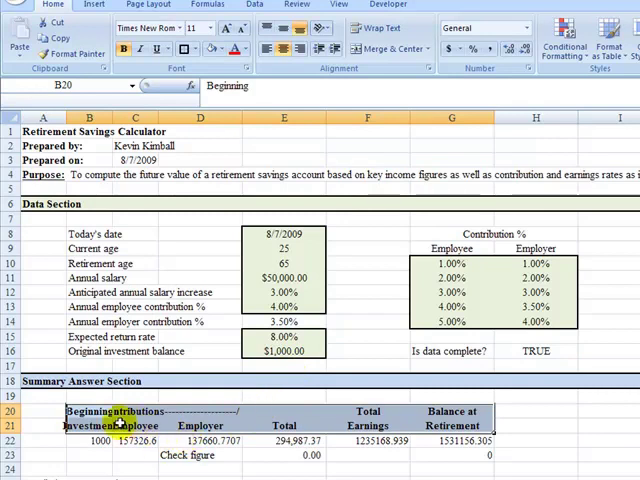
left_click(92, 440)
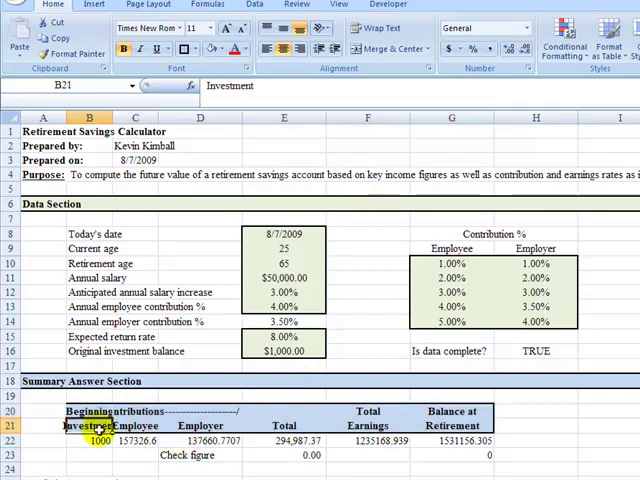
left_click_drag(110, 116, 112, 116)
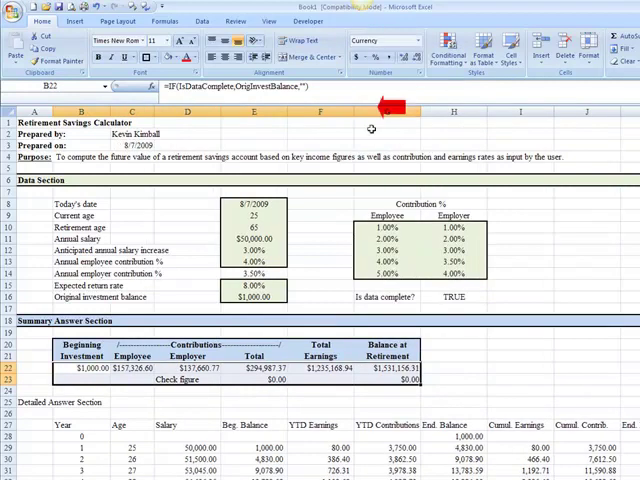
mouse_move(156, 400)
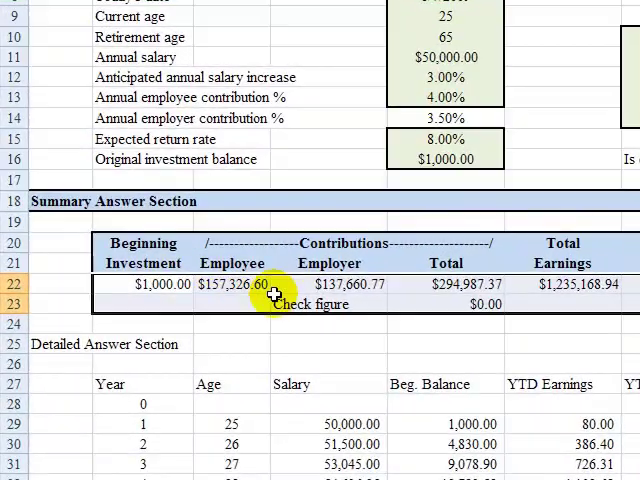
left_click(312, 304)
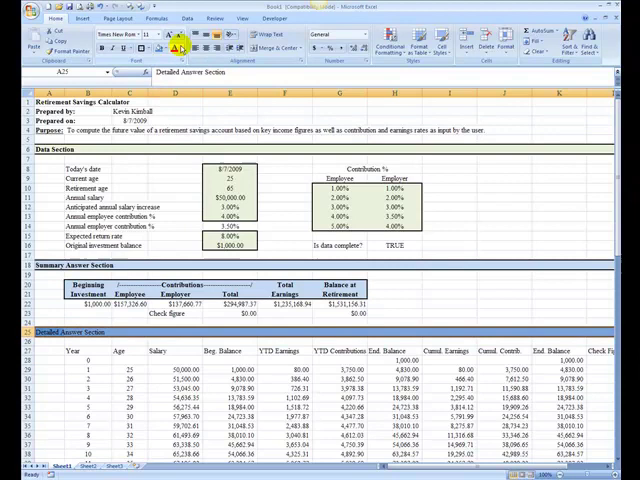
Apply grey fill and bold to the Detailed Answer Section heading in row 25
left_click(180, 48)
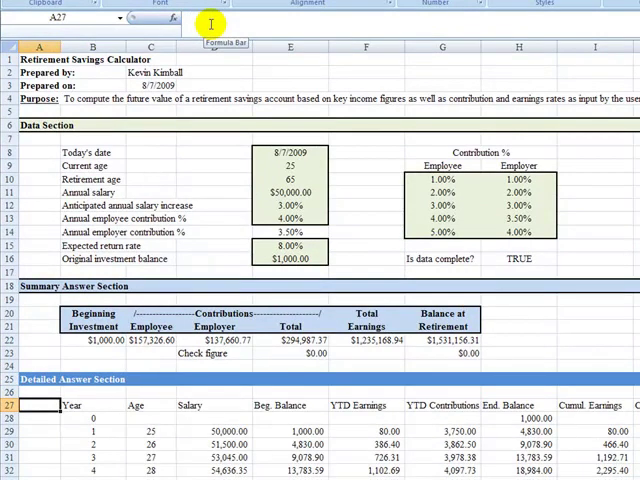
left_click(92, 404)
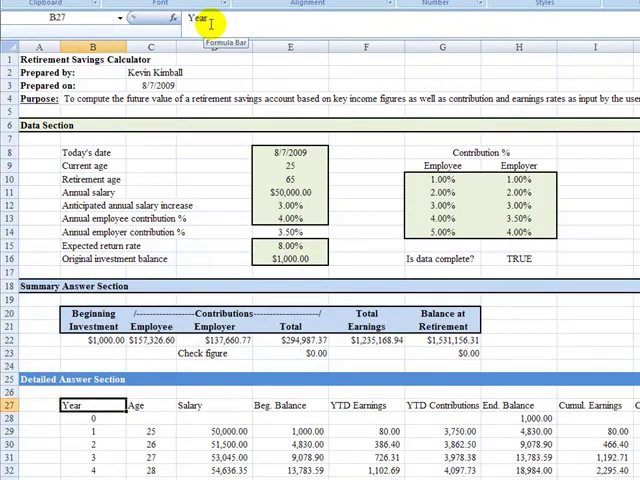
left_click(92, 418)
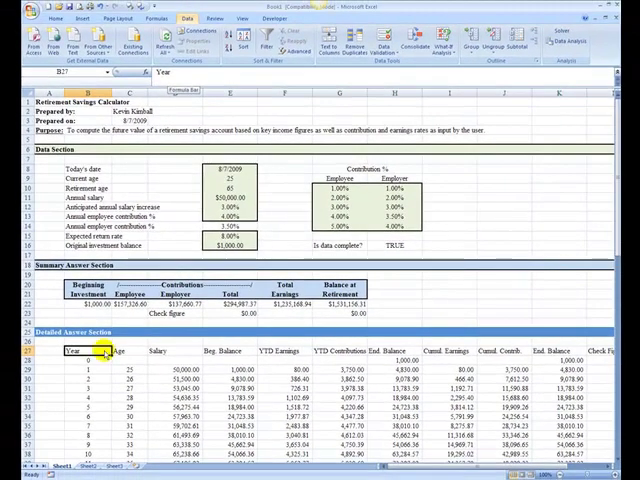
Bring up Format as Table style choices for the detailed yearly data
scroll("down", 3)
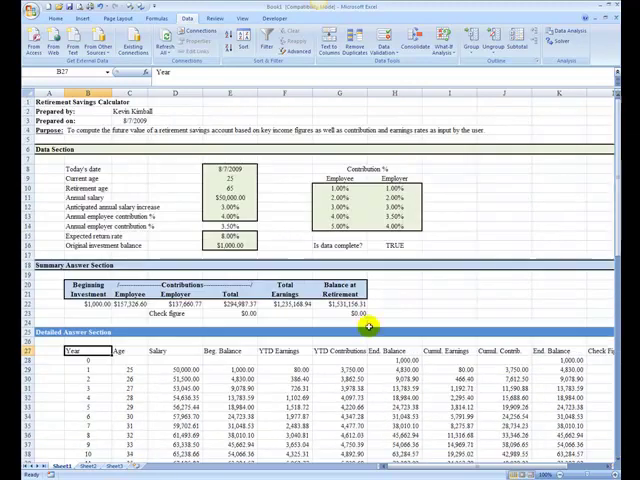
scroll("down", 3)
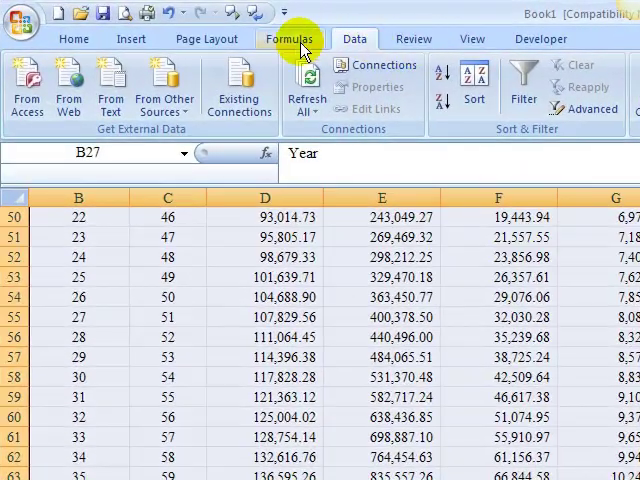
left_click(206, 38)
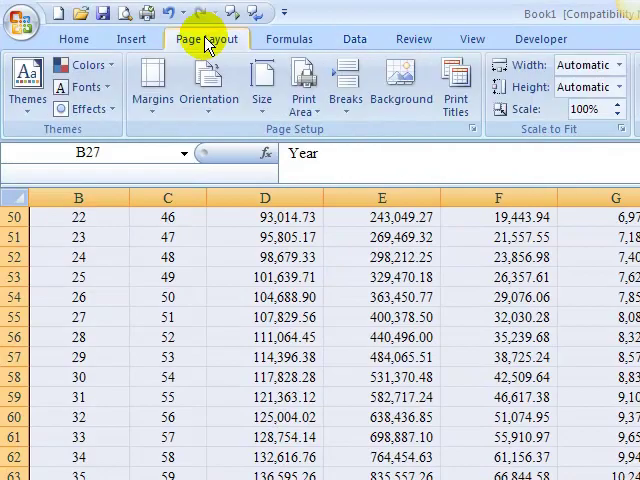
left_click(74, 38)
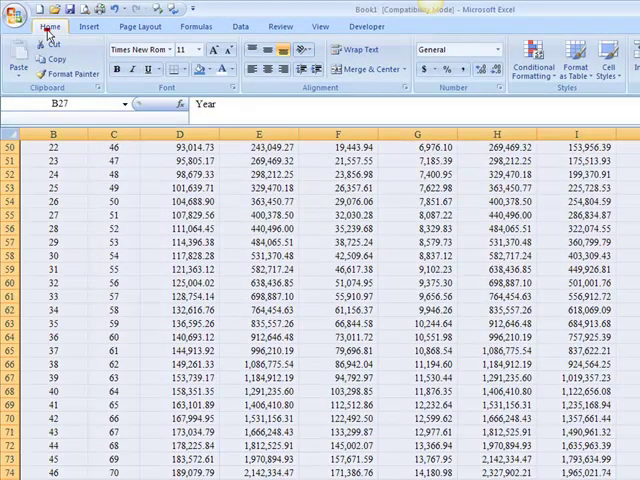
mouse_move(570, 56)
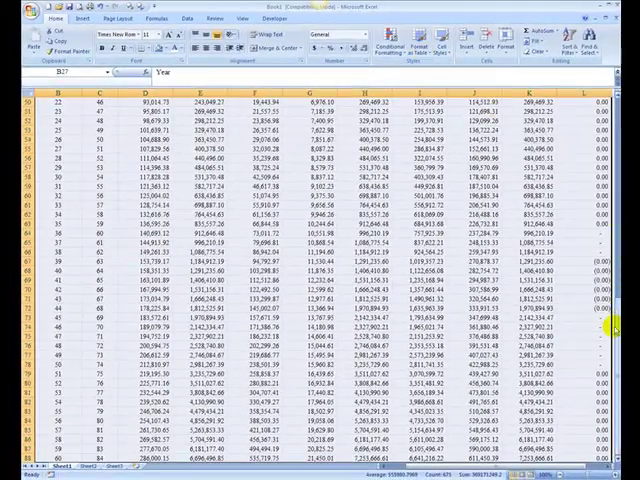
scroll("up", 3)
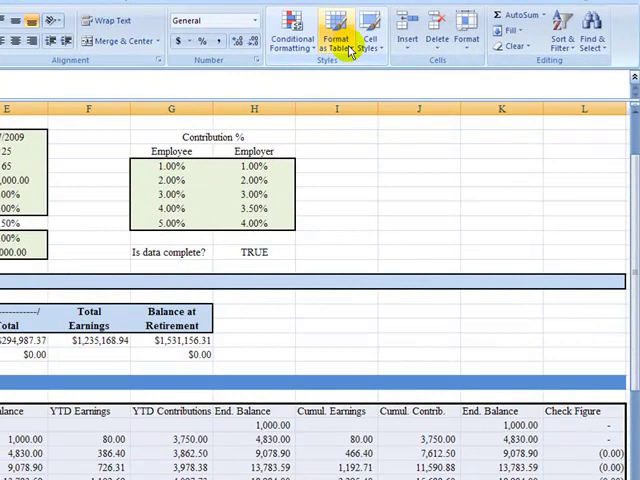
left_click(336, 32)
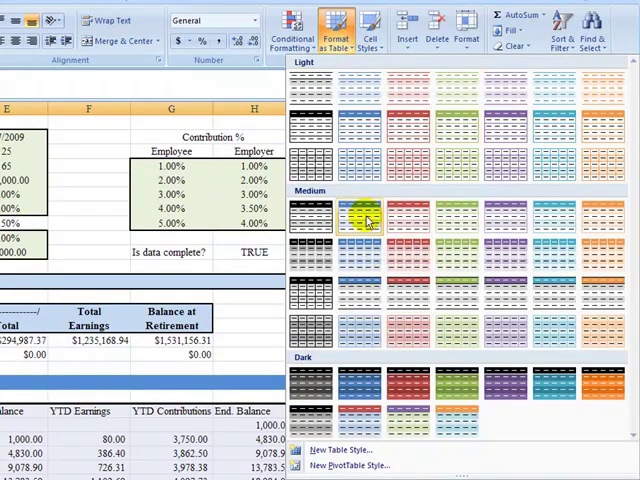
mouse_move(358, 216)
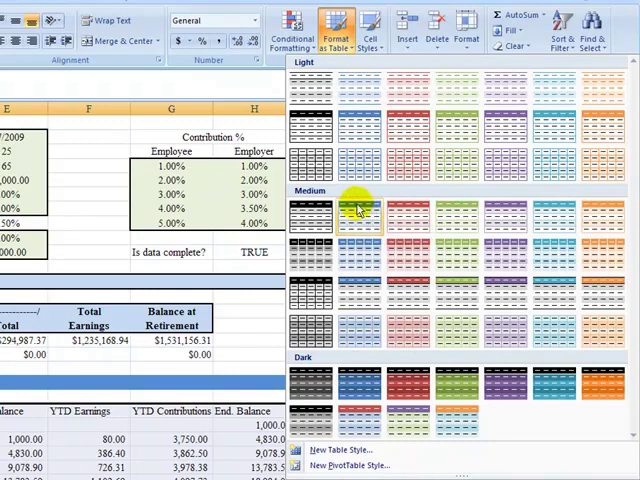
mouse_move(356, 212)
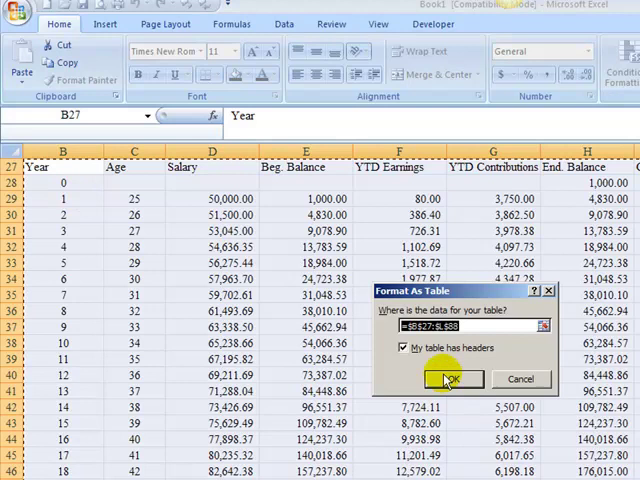
Confirm the table range with headers, creating a banded table with filter arrows
left_click(398, 348)
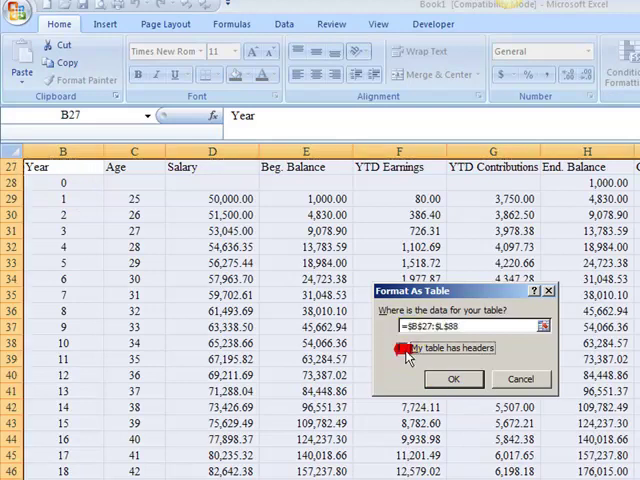
left_click(398, 348)
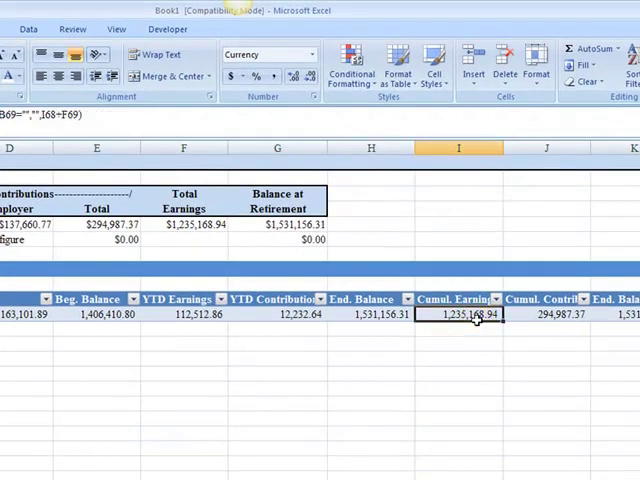
left_click(184, 224)
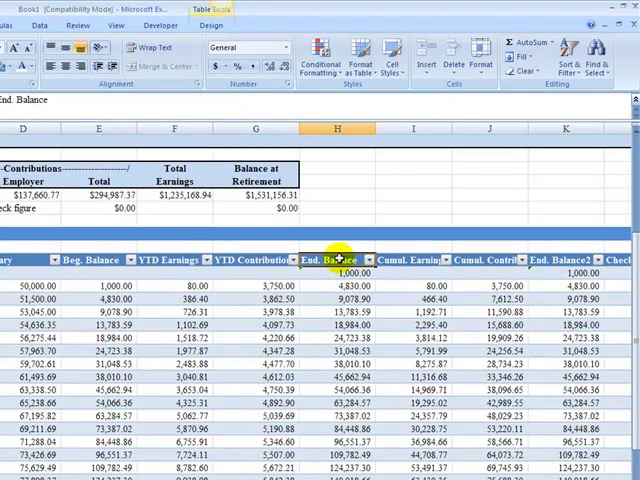
mouse_move(568, 260)
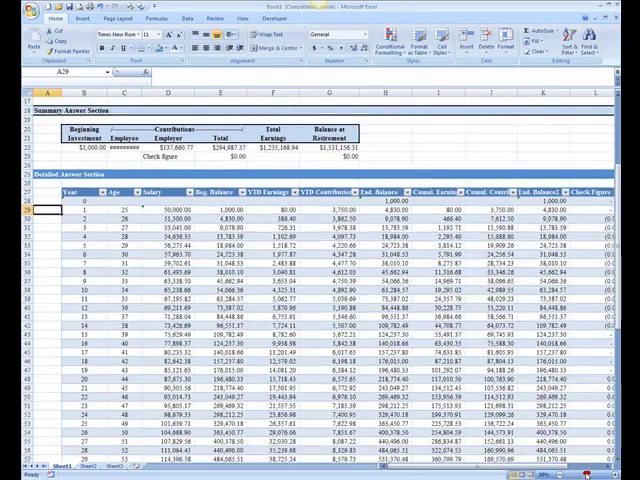
scroll("up", 3)
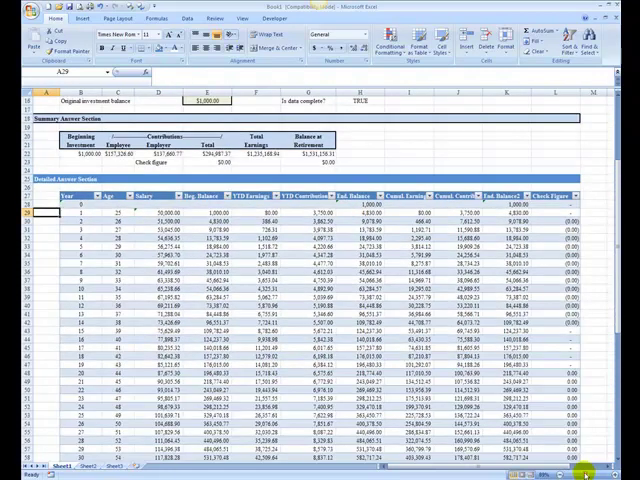
scroll("down", 3)
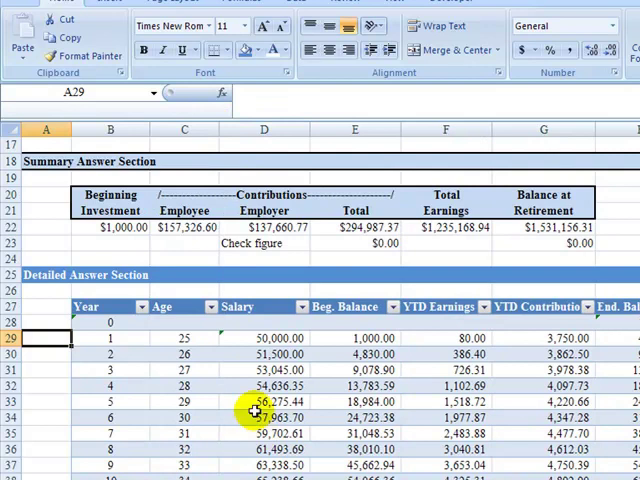
left_click(264, 416)
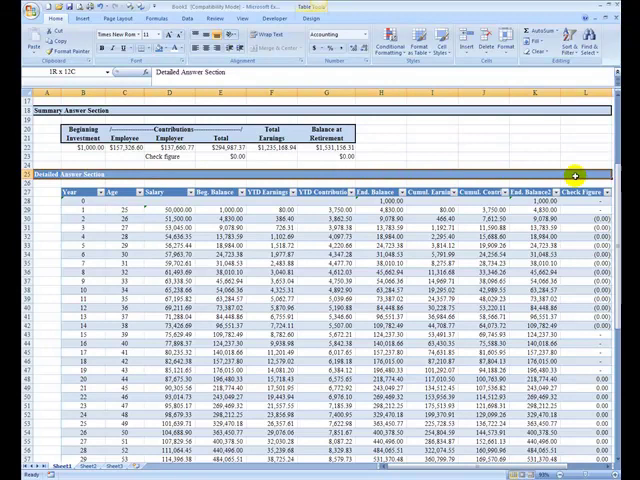
left_click(152, 52)
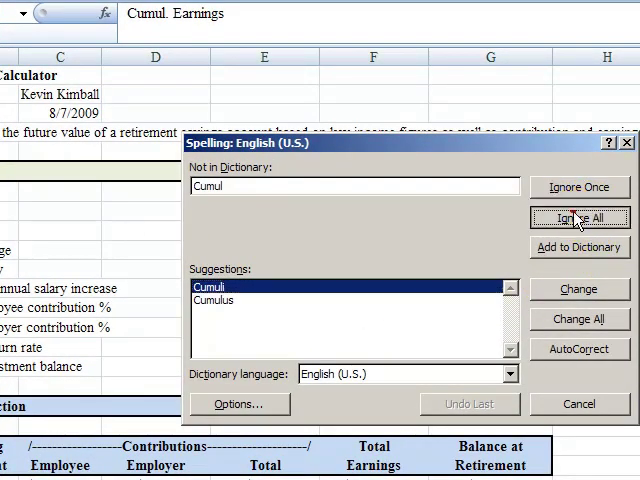
Ignore all occurrences of Cumul and finish the spelling check
left_click(578, 218)
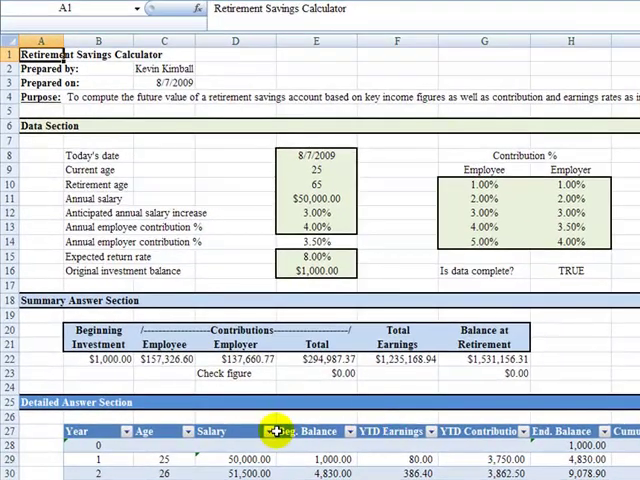
scroll("down", 3)
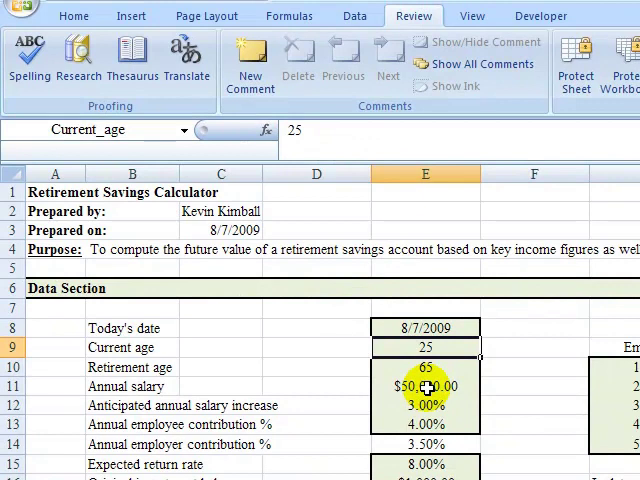
Re-enter 3.0% as the anticipated annual salary increase so the data check reads TRUE
left_click(424, 404)
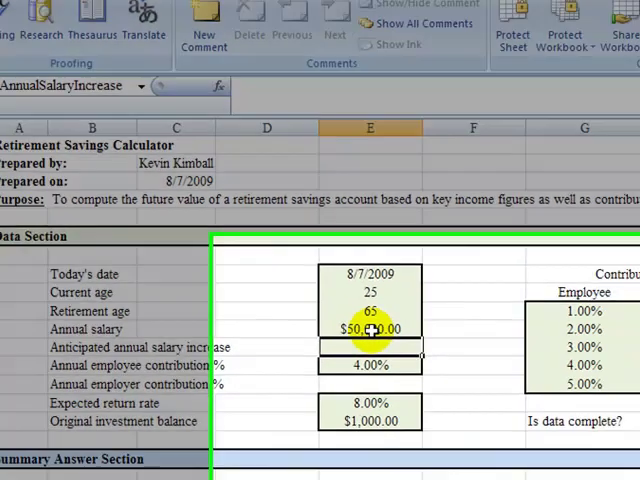
scroll("down", 3)
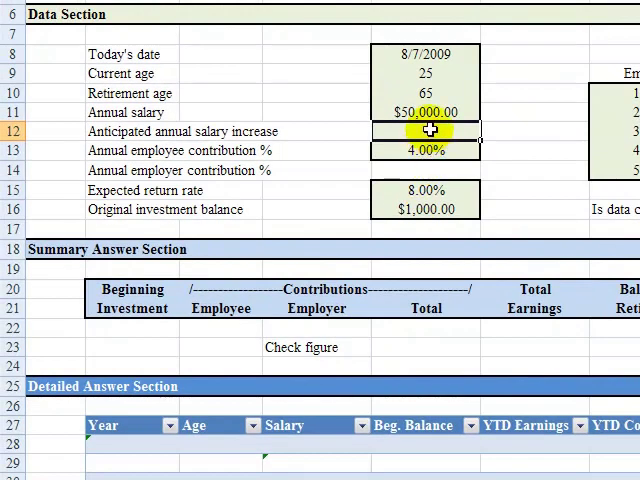
type("3.0%")
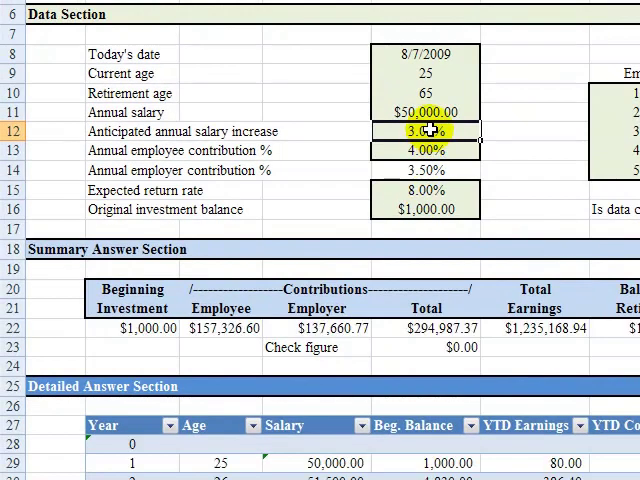
scroll("up", 3)
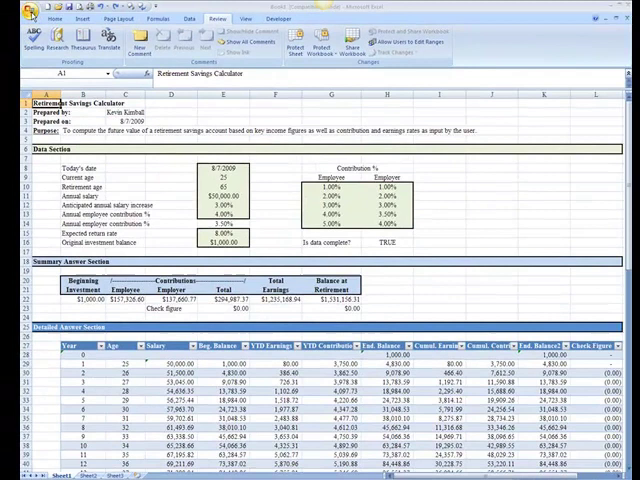
Close the workbook and agree to save changes to Book1
left_click(12, 10)
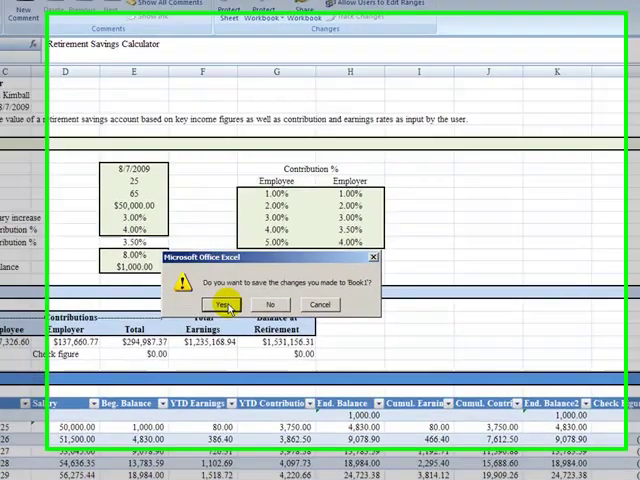
left_click(224, 304)
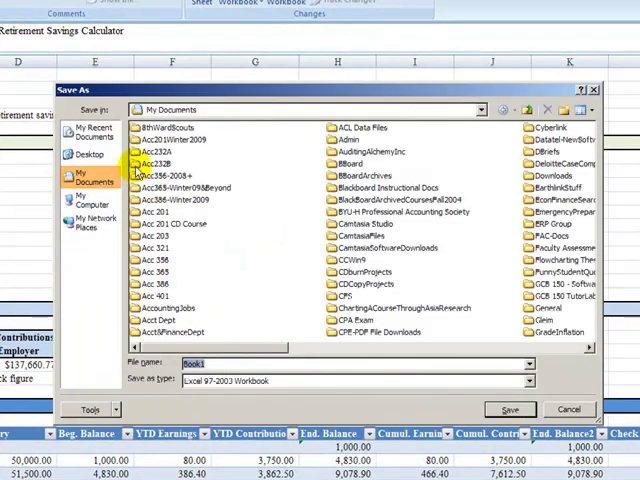
Save as an Excel Workbook in the Acc 232B RetirementCalculatorTutorial folder
double_click(168, 162)
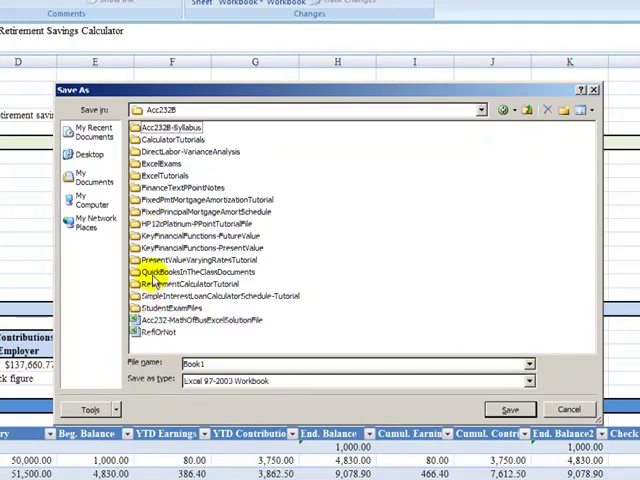
double_click(180, 284)
type("Acc232BRetirementCalculator-Tutorial")
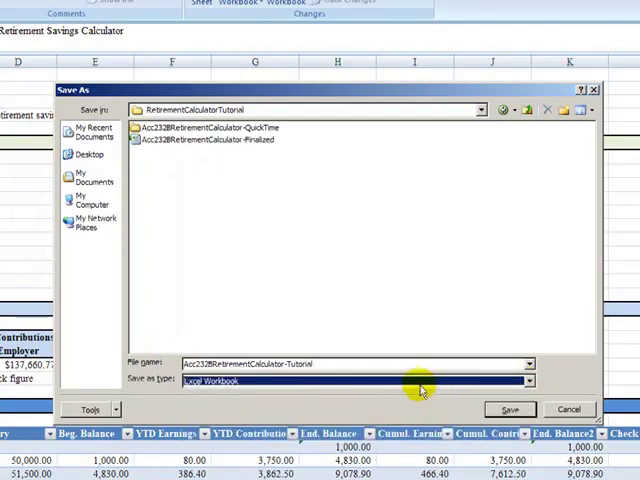
mouse_move(164, 140)
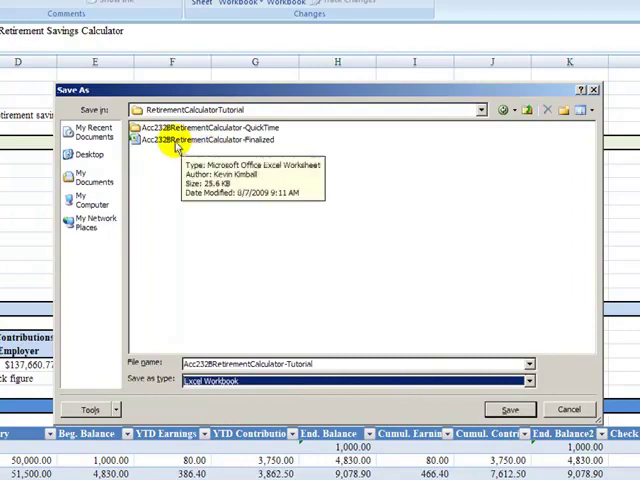
mouse_move(508, 408)
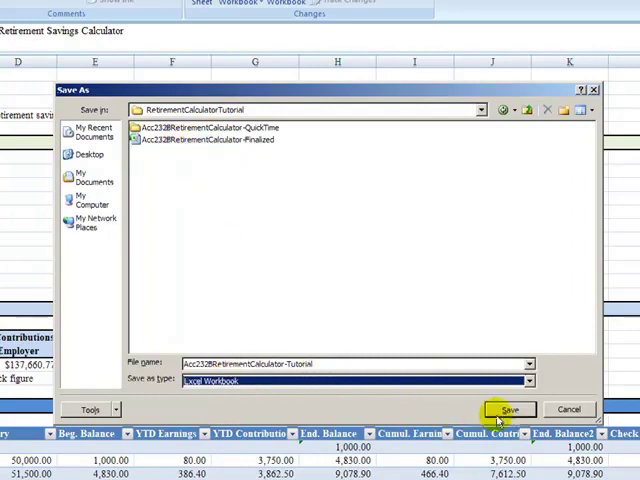
left_click(508, 408)
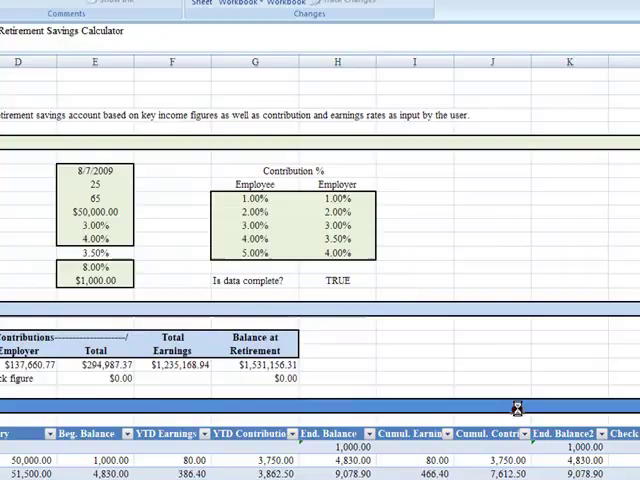